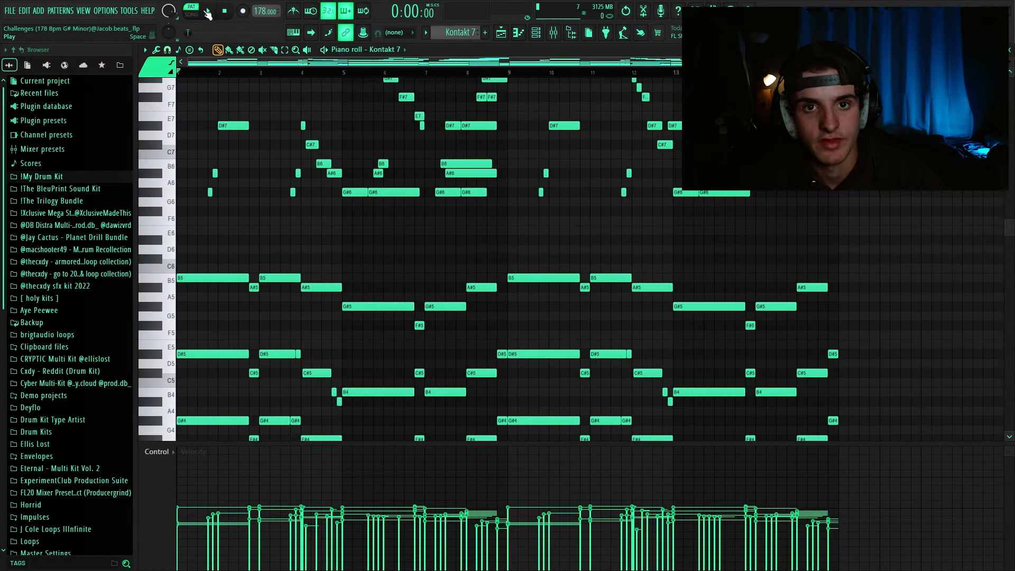
# Step: Audition the Kontakt 7 piano pattern and draw lower chord notes under the B5, A#5 and G#5 tops
pyautogui.click(206, 12)
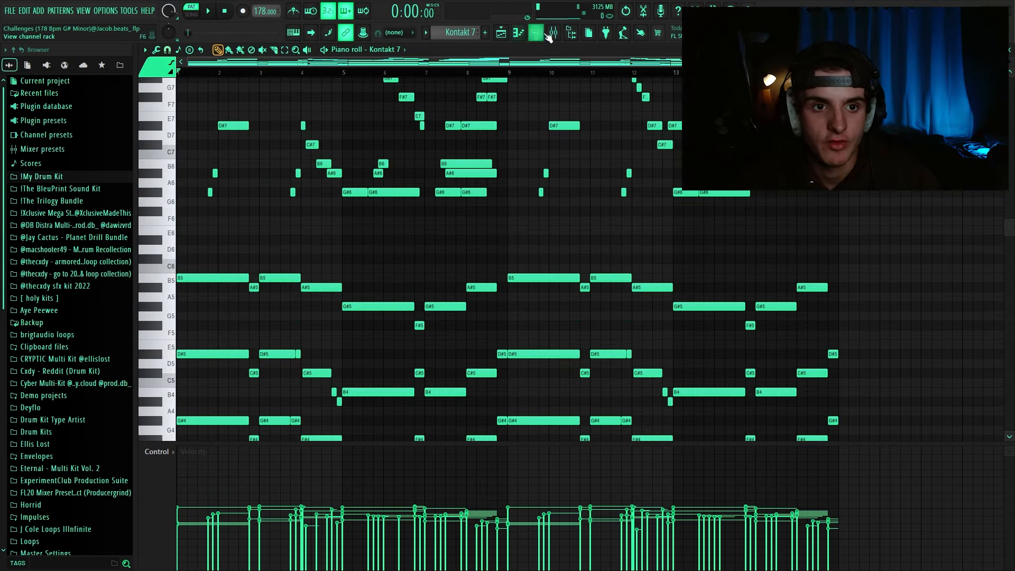
pyautogui.click(534, 32)
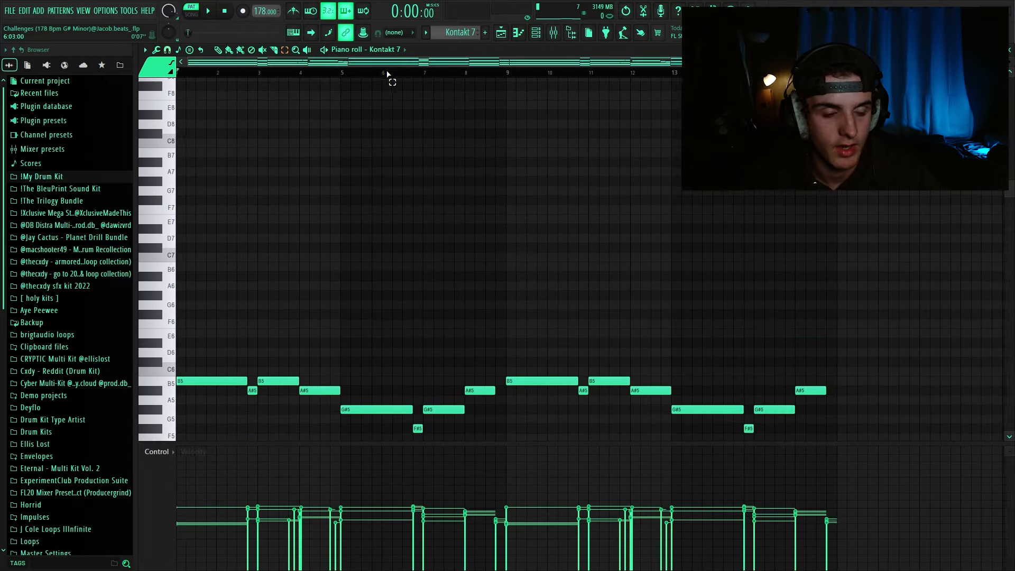
pyautogui.scroll(-3)
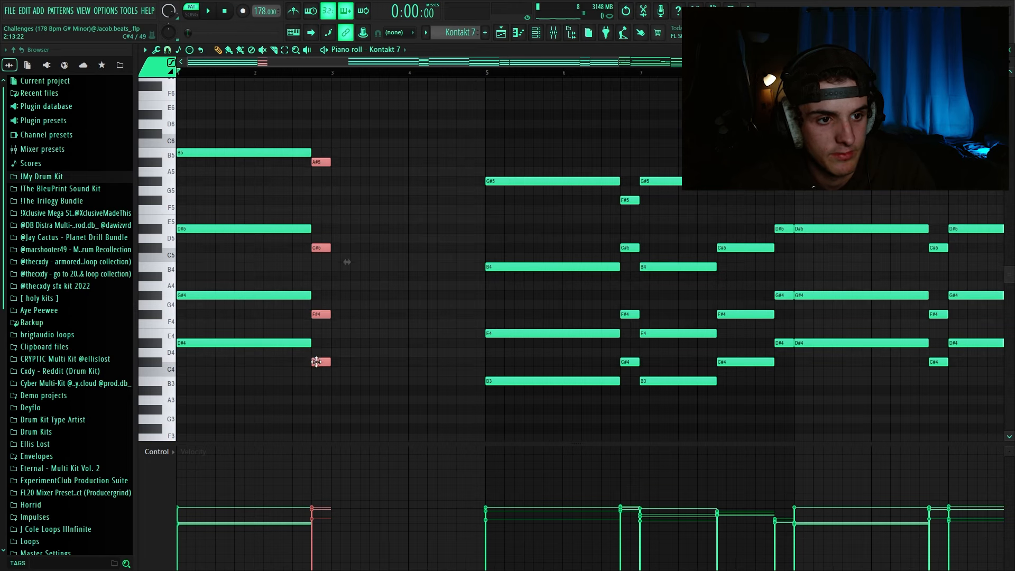
# Step: Play back the progression with the opening B5 and A#5 chord pair repeated
pyautogui.click(208, 11)
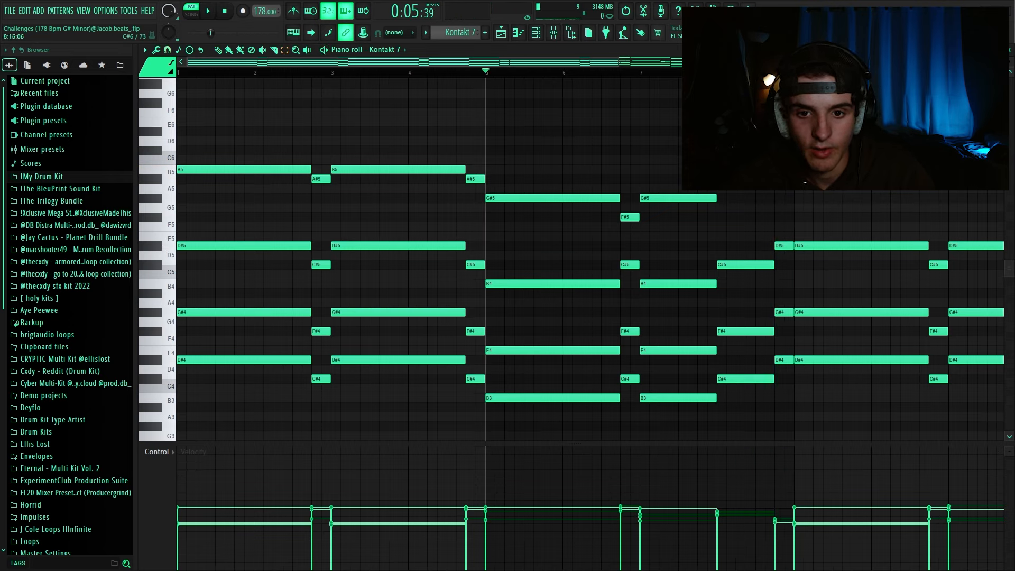
# Step: Zoom out, select the upper chord notes of the later bars, undoing a mistaken edit
pyautogui.moveTo(719, 240); pyautogui.dragTo(781, 402)
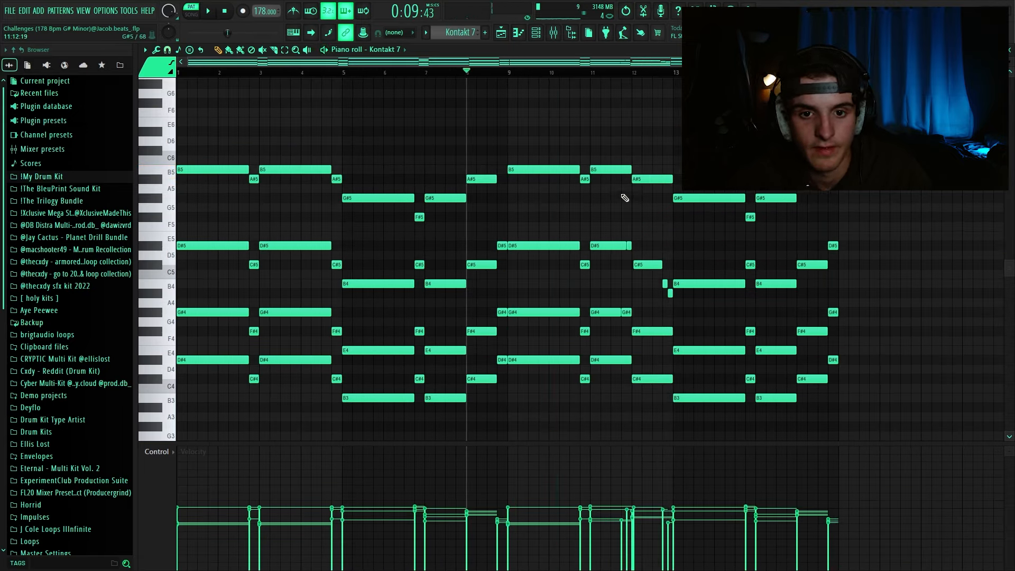
pyautogui.moveTo(491, 152); pyautogui.dragTo(864, 232)
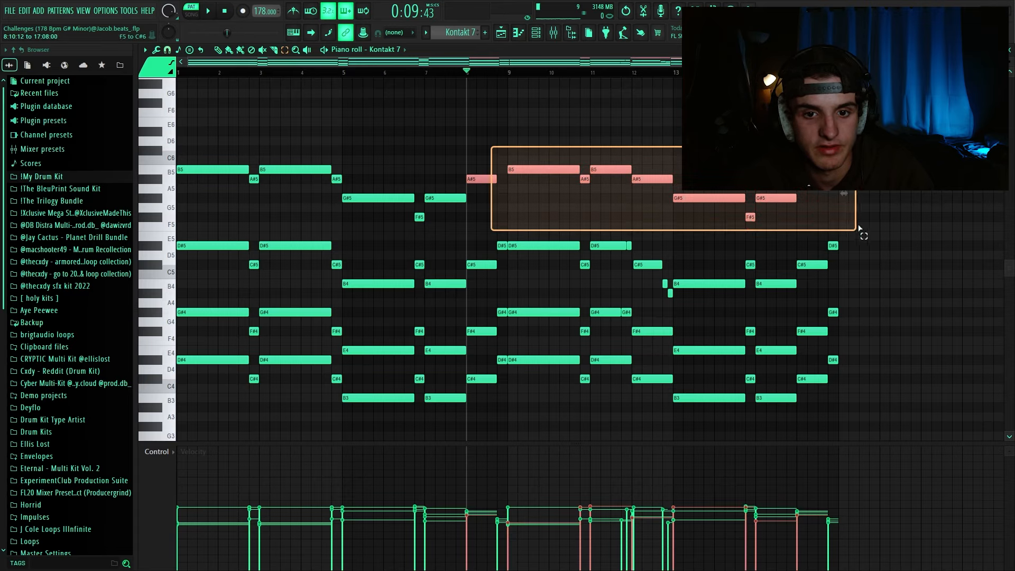
pyautogui.press('ctrl+z')
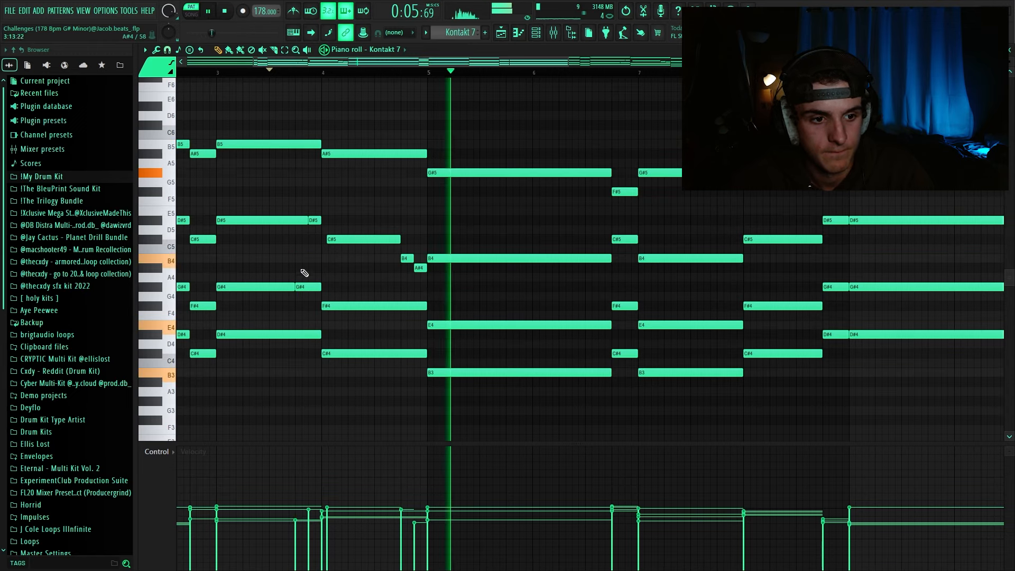
# Step: Restart playback and begin drawing a high melody in the G6–A7 range above the chords
pyautogui.click(262, 220)
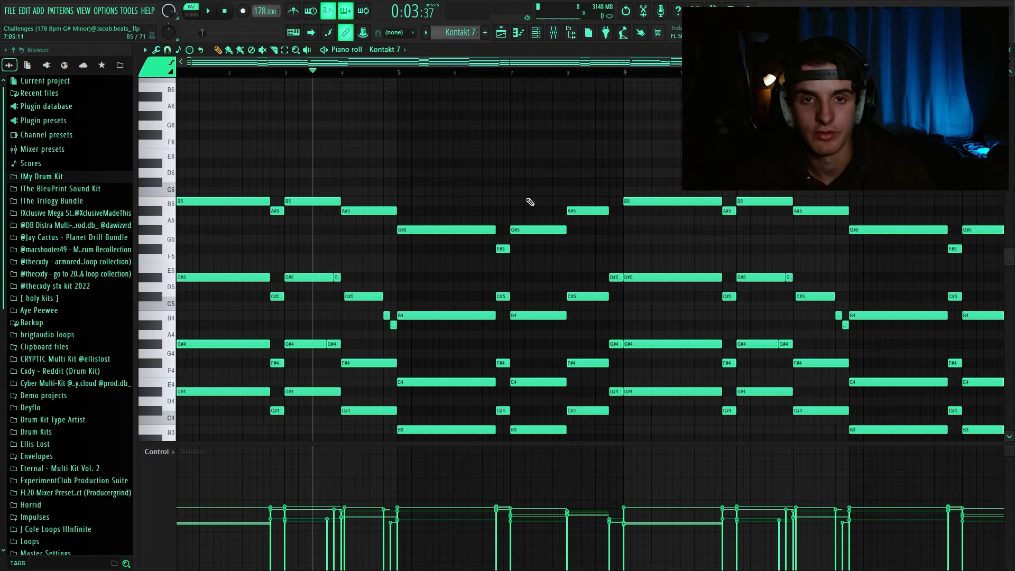
pyautogui.click(209, 11)
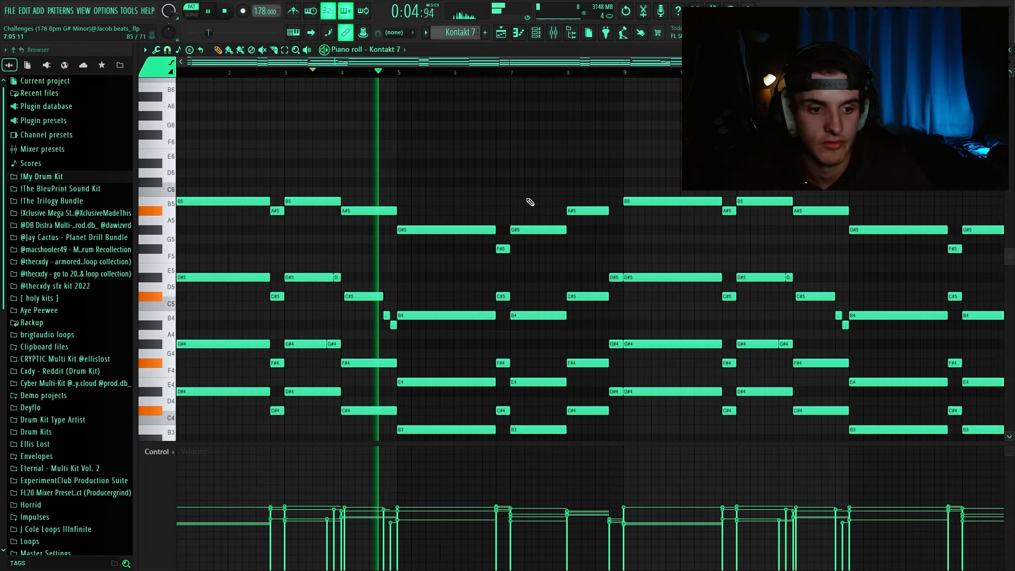
pyautogui.click(445, 315)
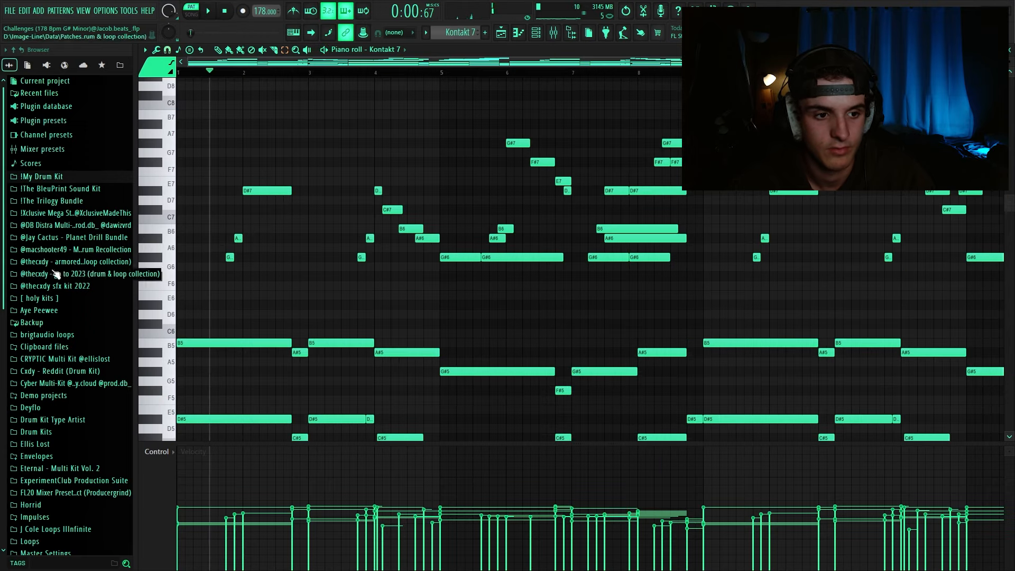
# Step: Add a held note to the high melody in the upper octaves
pyautogui.moveTo(560, 174); pyautogui.dragTo(723, 272)
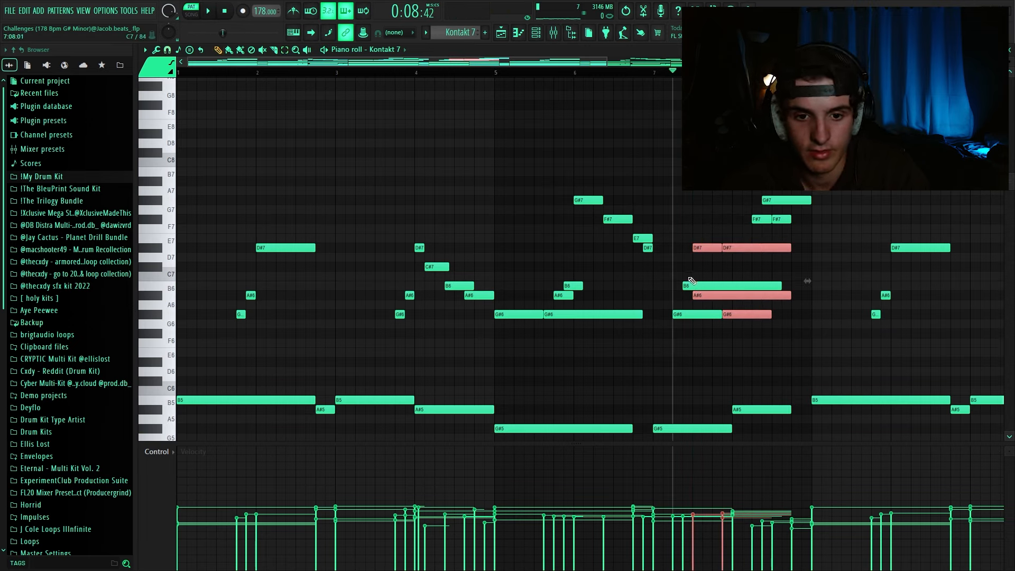
# Step: Undo a misplaced copy, then play the melody now extended into the later bars
pyautogui.press('ctrl+z')
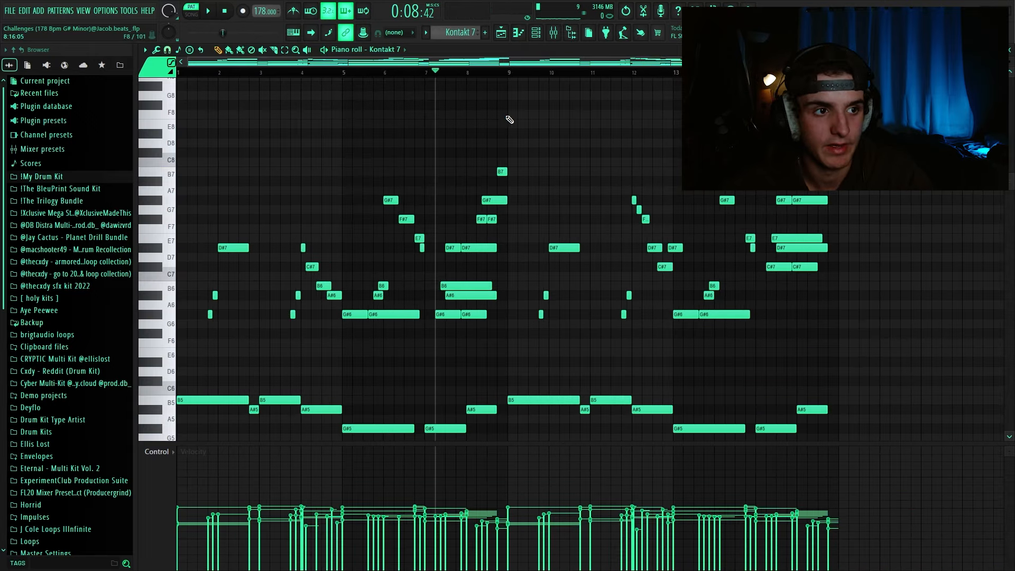
pyautogui.click(209, 10)
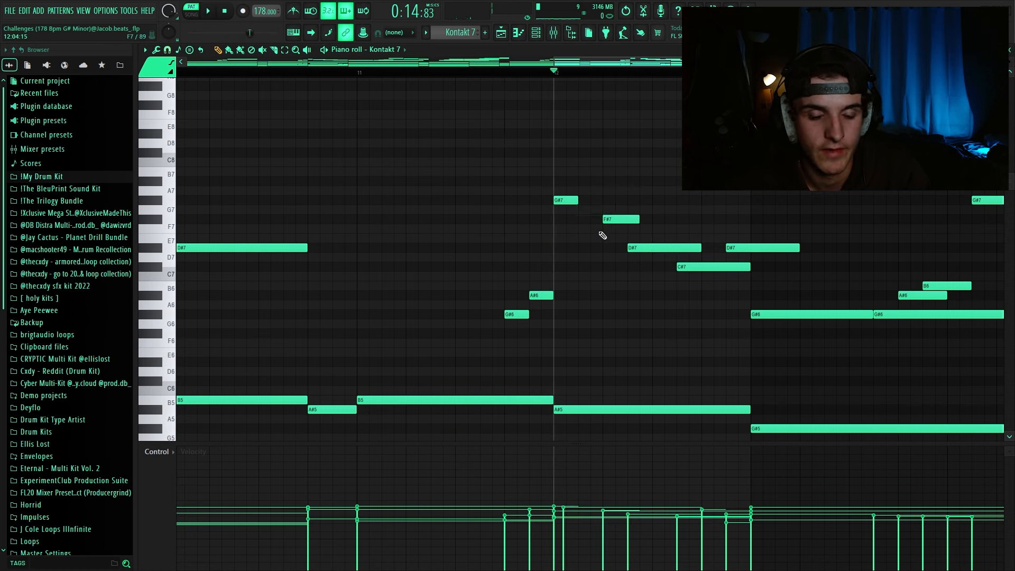
# Step: Adjust melody notes in bars 8–13 of the piano pattern
pyautogui.click(586, 209)
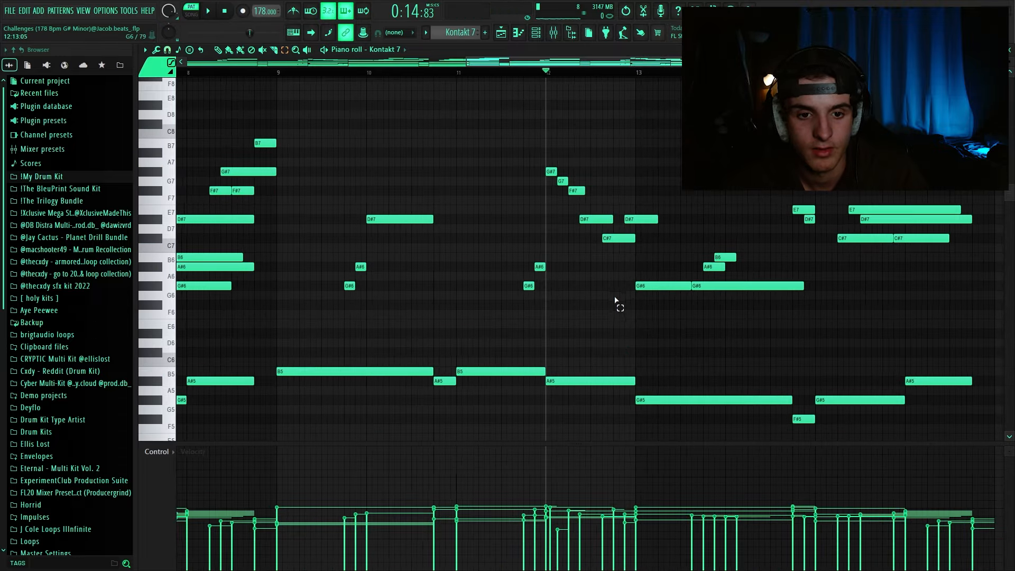
pyautogui.click(719, 286)
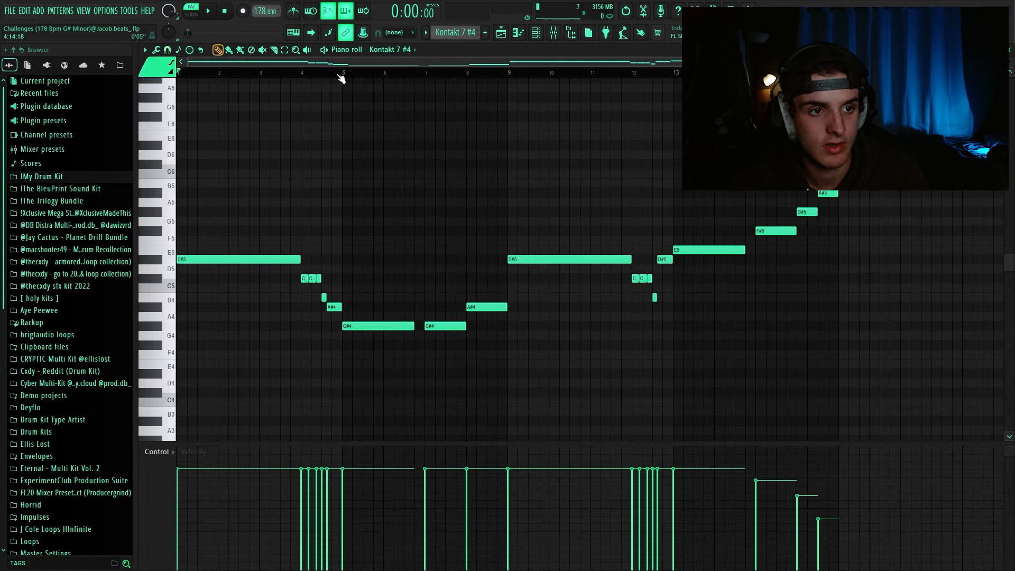
pyautogui.click(207, 12)
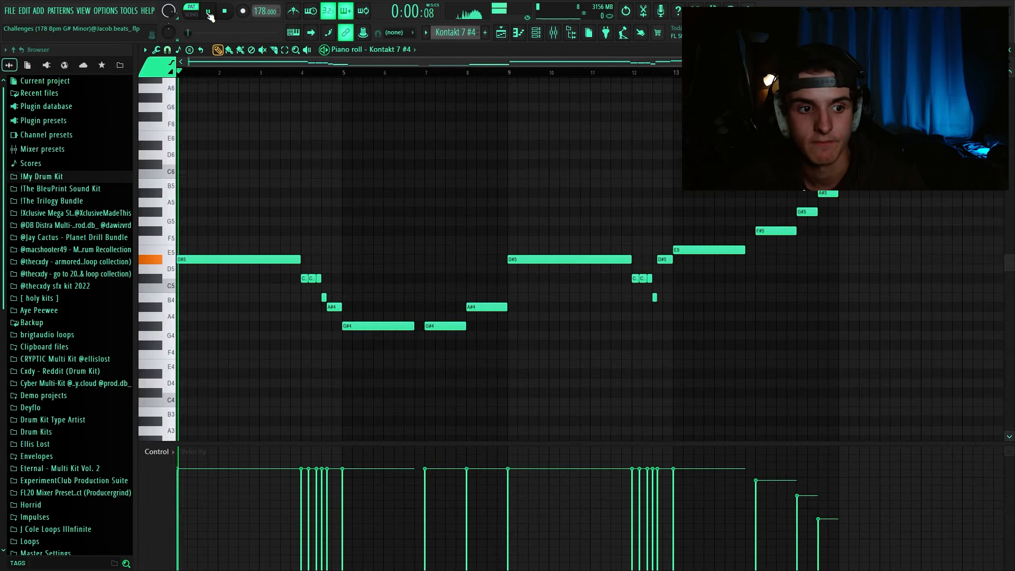
pyautogui.click(208, 10)
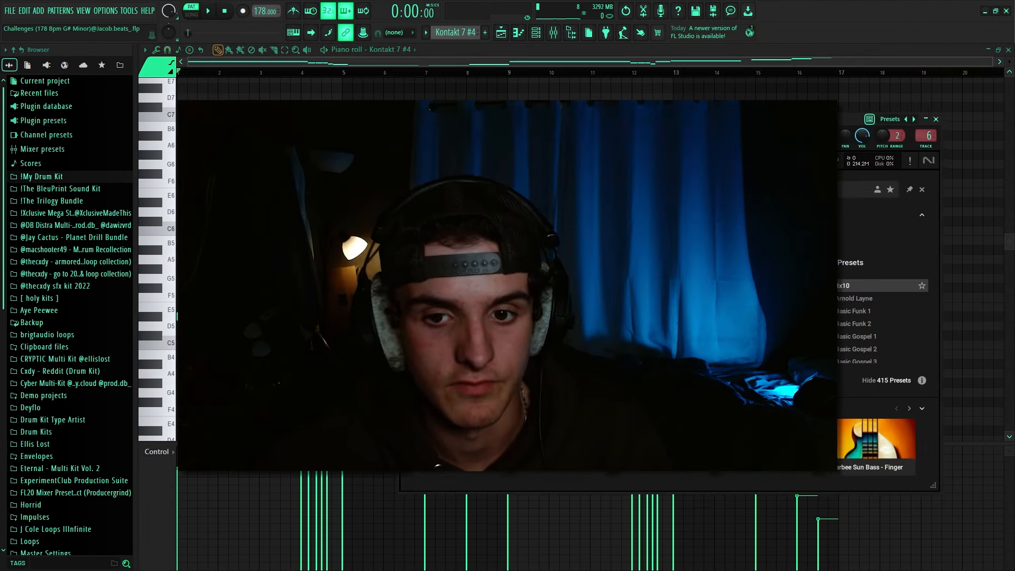
pyautogui.click(157, 451)
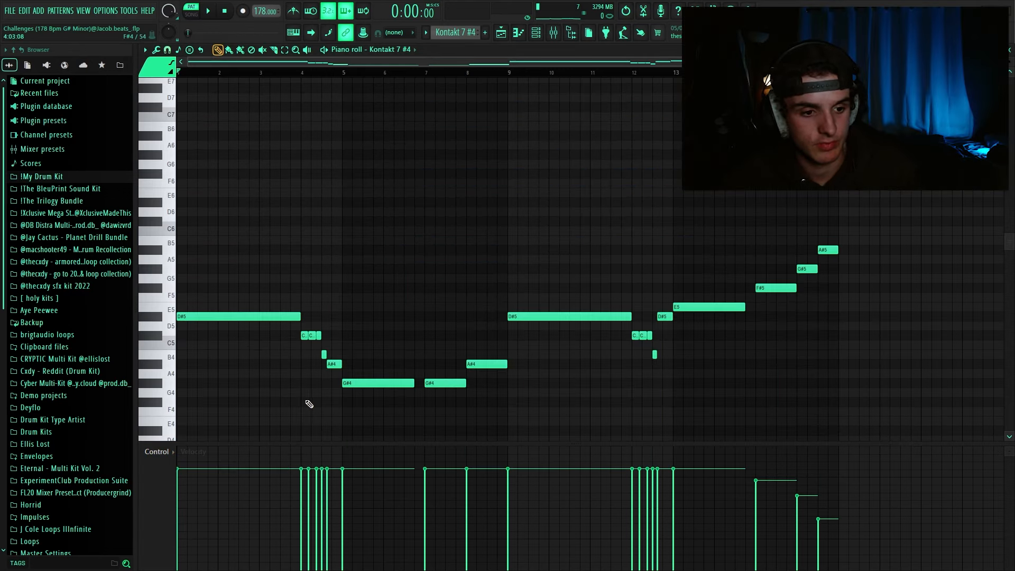
pyautogui.moveTo(201, 199); pyautogui.dragTo(863, 377)
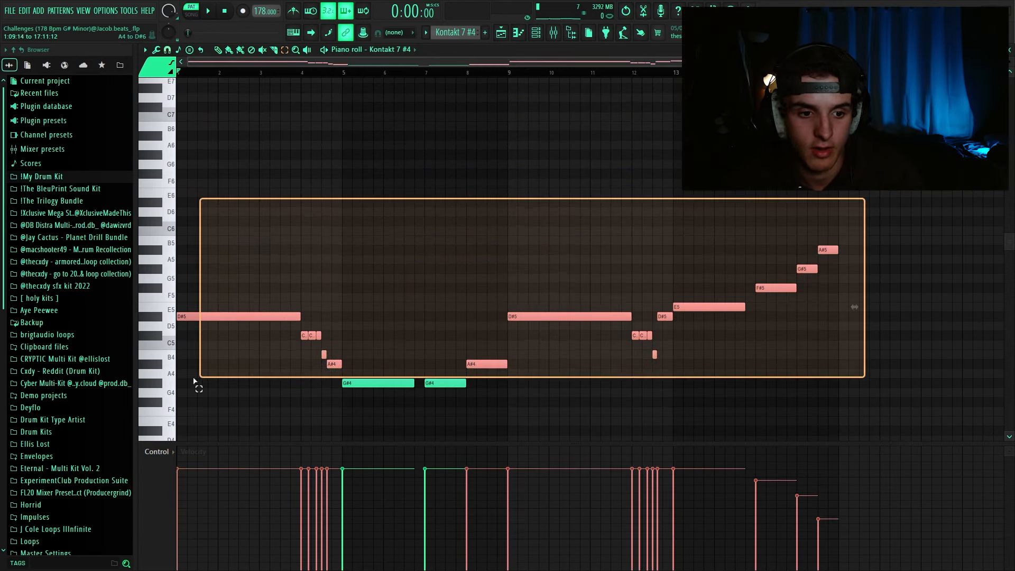
pyautogui.click(534, 32)
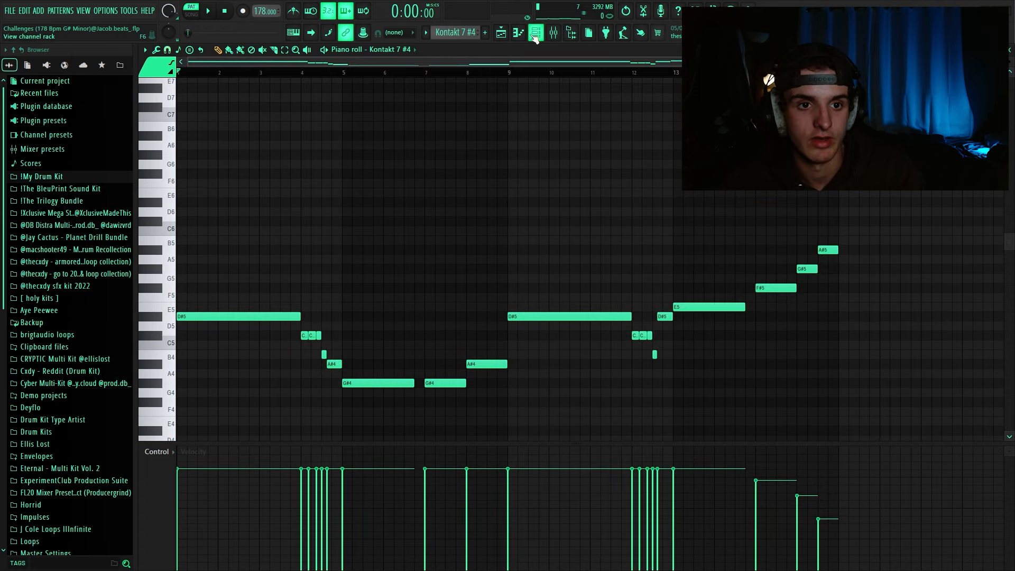
pyautogui.click(534, 37)
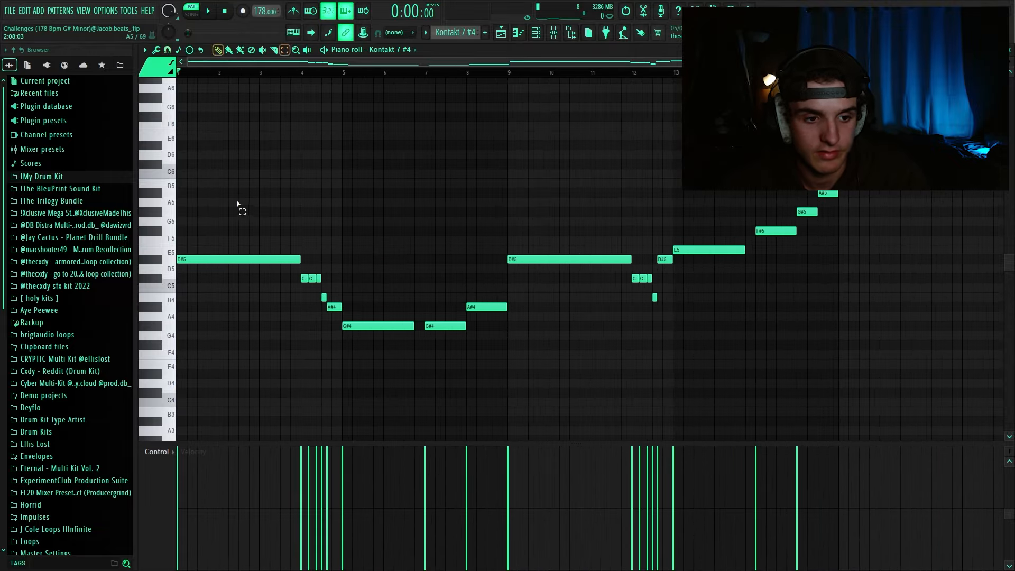
pyautogui.moveTo(243, 209); pyautogui.dragTo(417, 330)
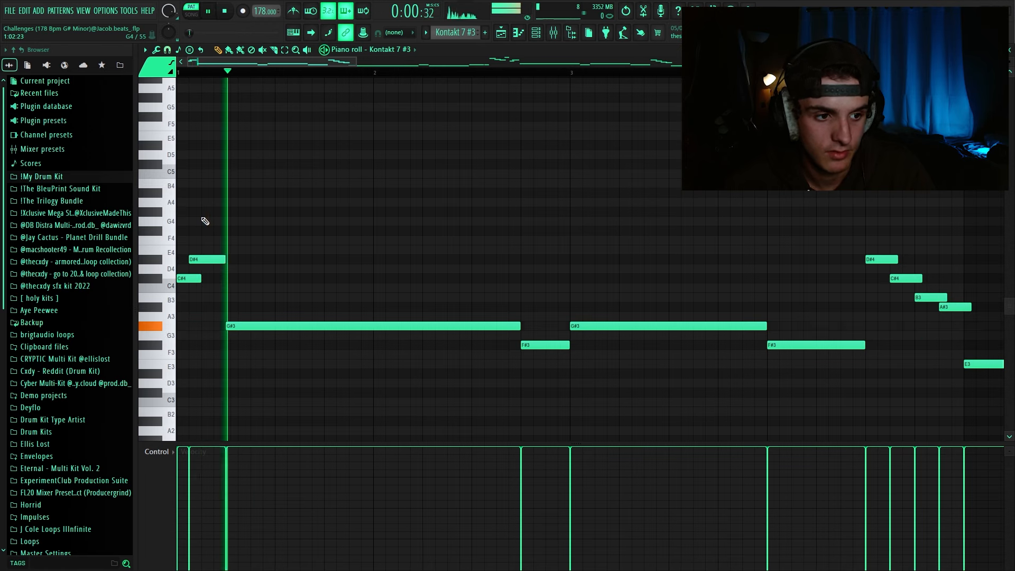
# Step: Play the Kontakt 7 #3 pattern and delete the short stray fragment from the G#3 phrase
pyautogui.click(224, 11)
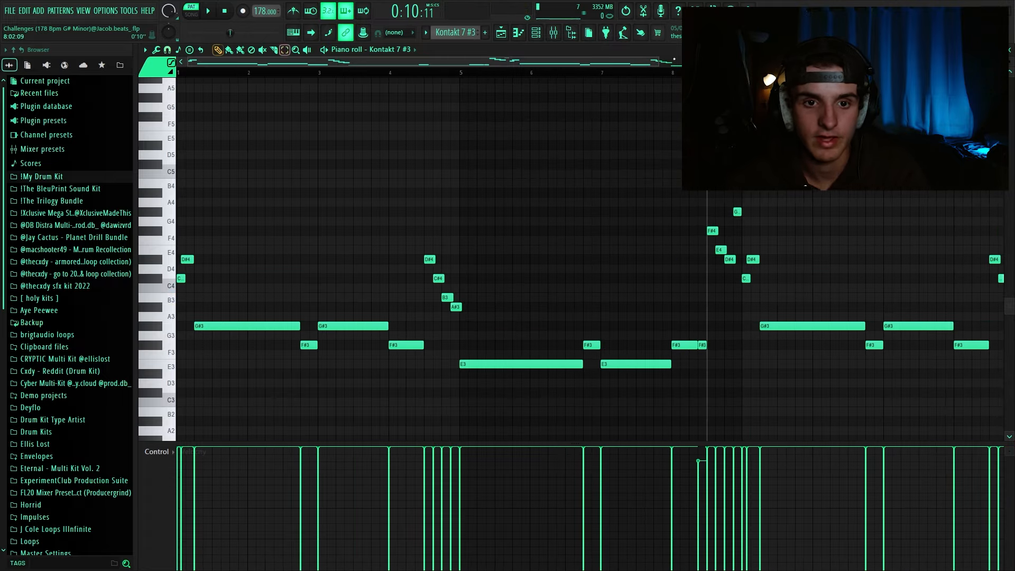
pyautogui.click(207, 11)
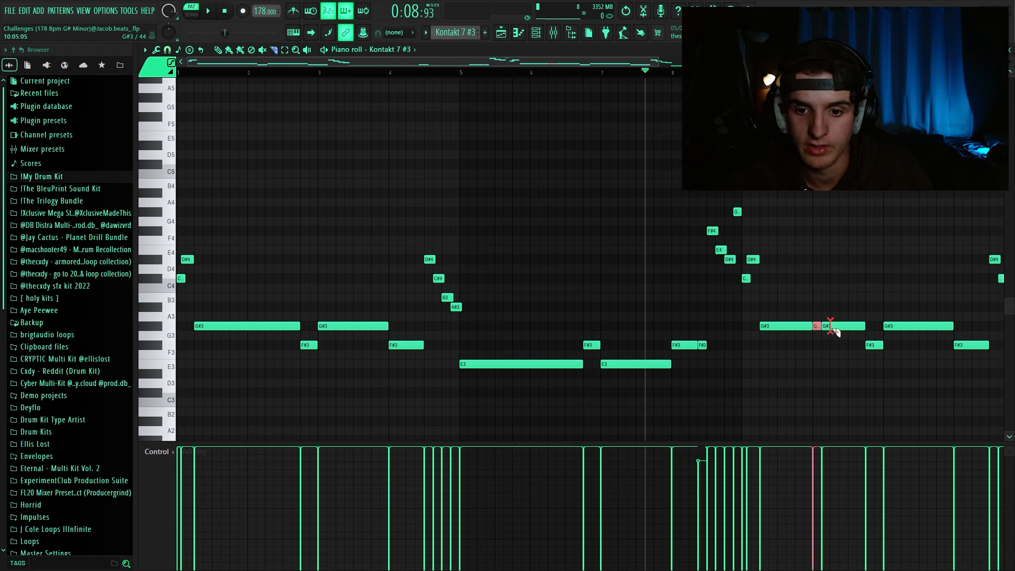
pyautogui.click(208, 10)
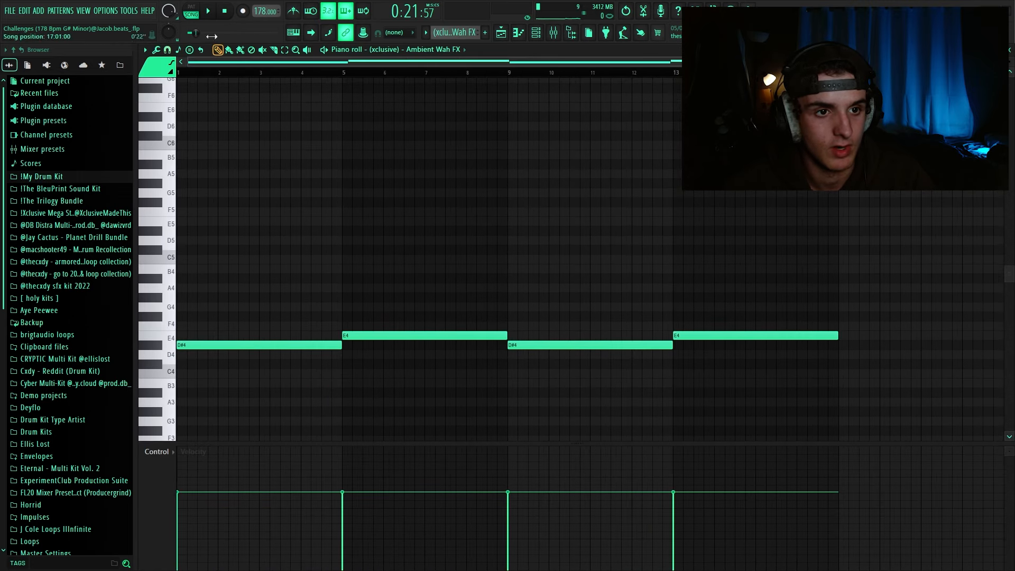
pyautogui.click(223, 11)
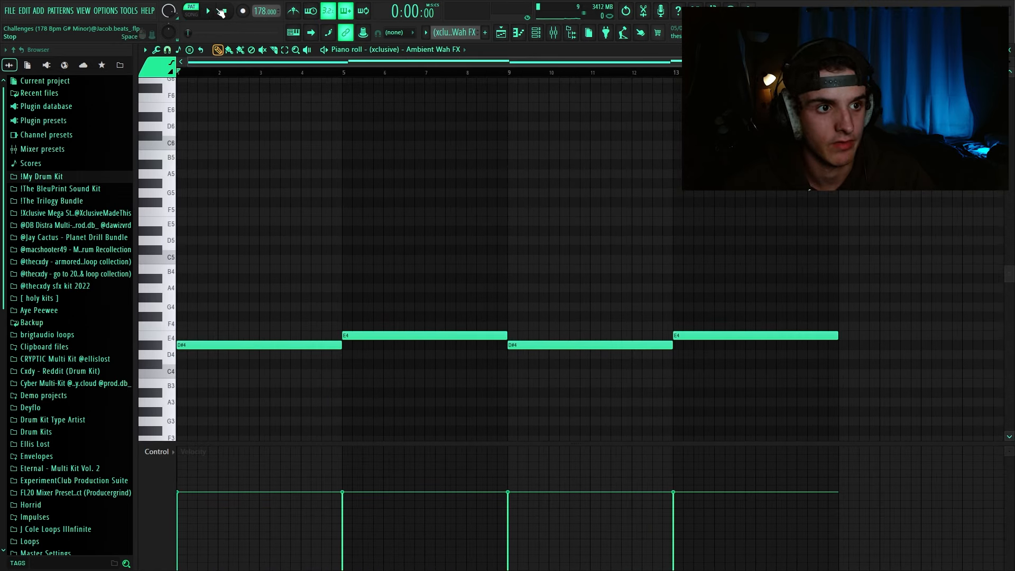
pyautogui.click(206, 11)
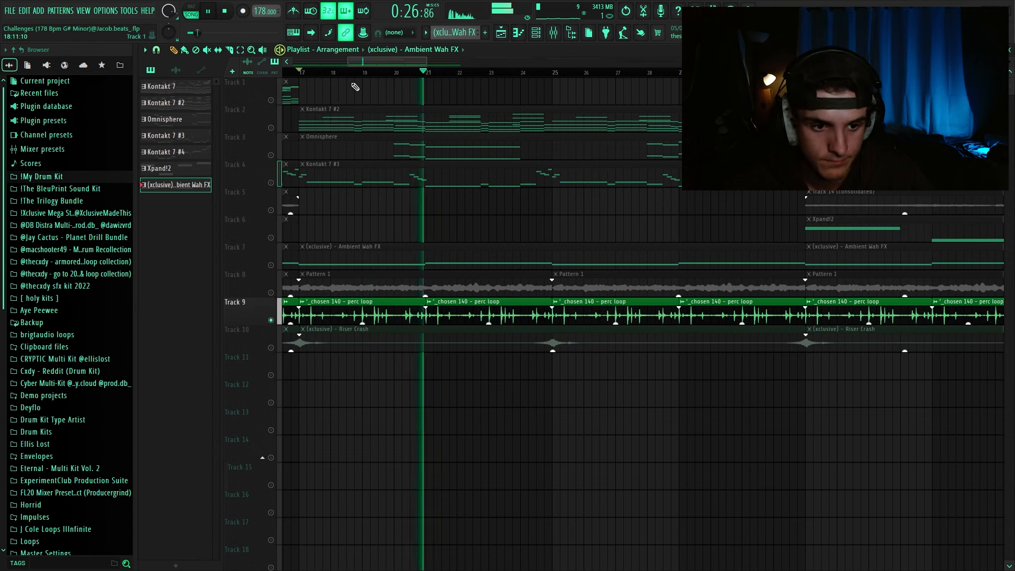
# Step: Select the repeating Riser Crash clips on Track 10 of the arrangement
pyautogui.click(446, 329)
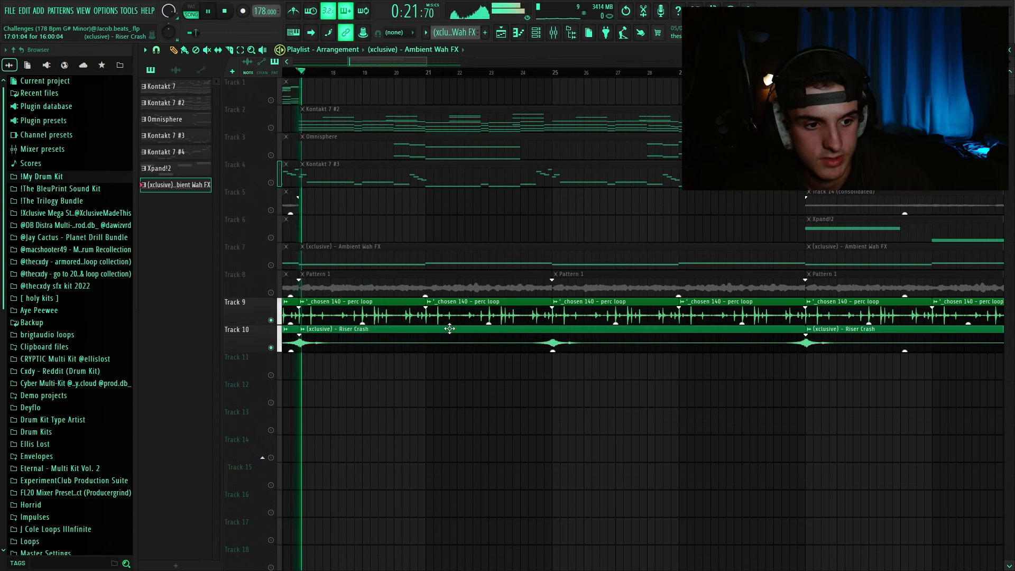